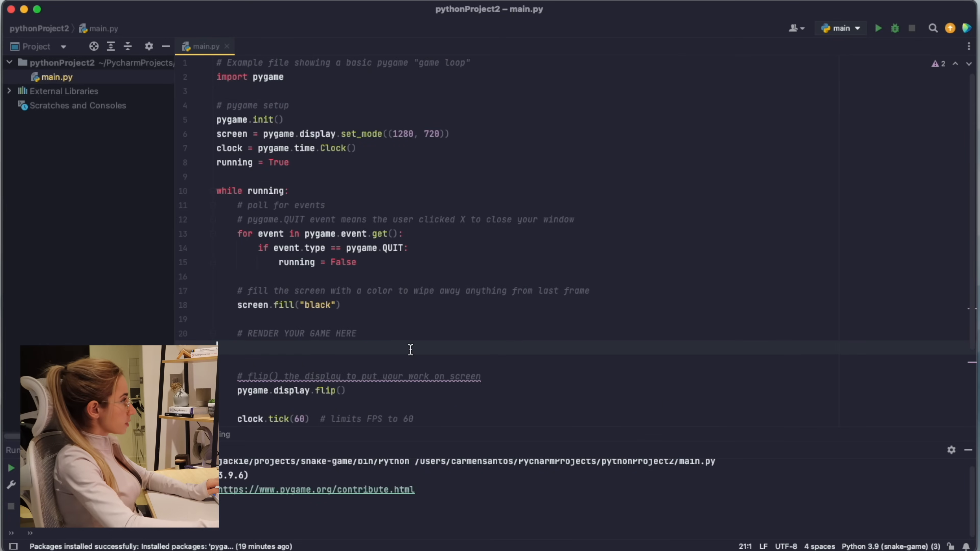
Add a '# playground' comment after 'running = True' and begin a 'pixel_width =' assignment.
left_click(357, 162)
type("pixel")
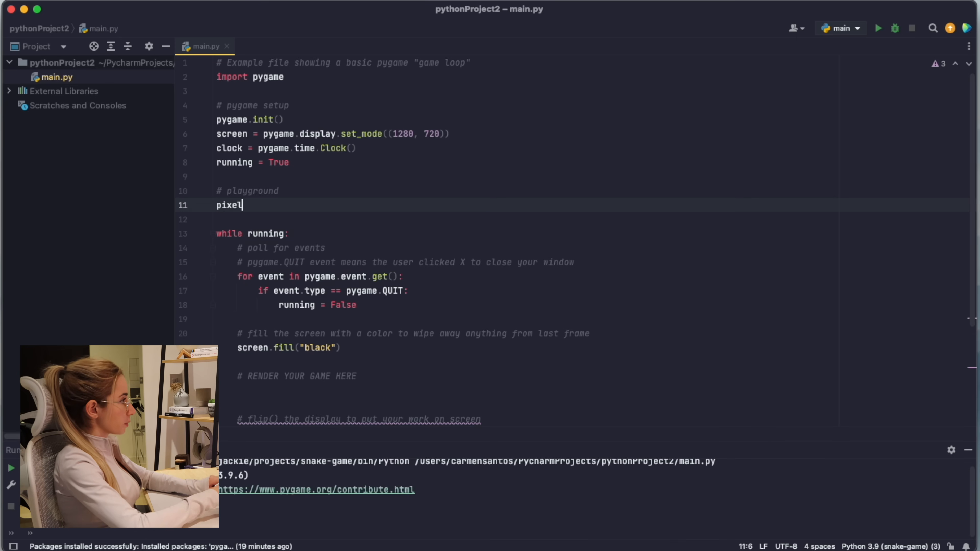
type("_width =")
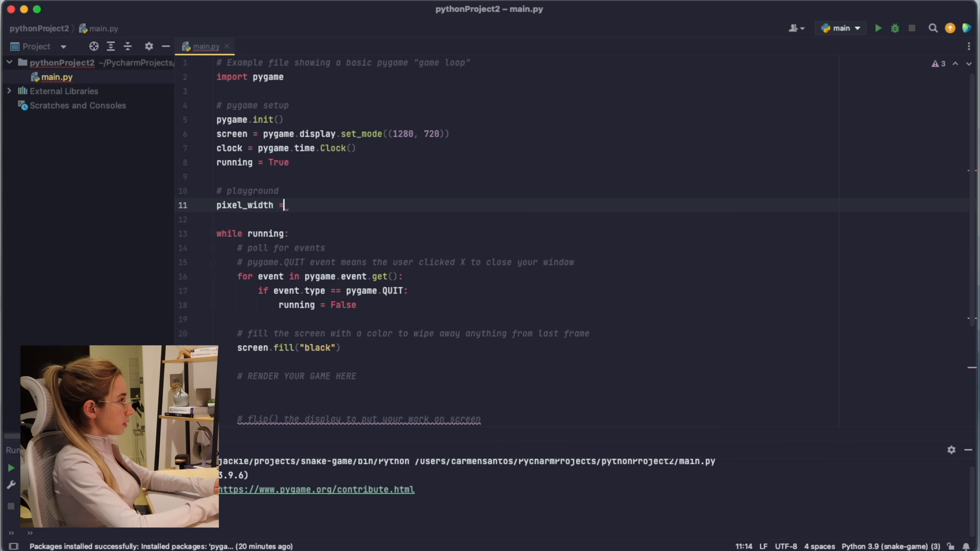